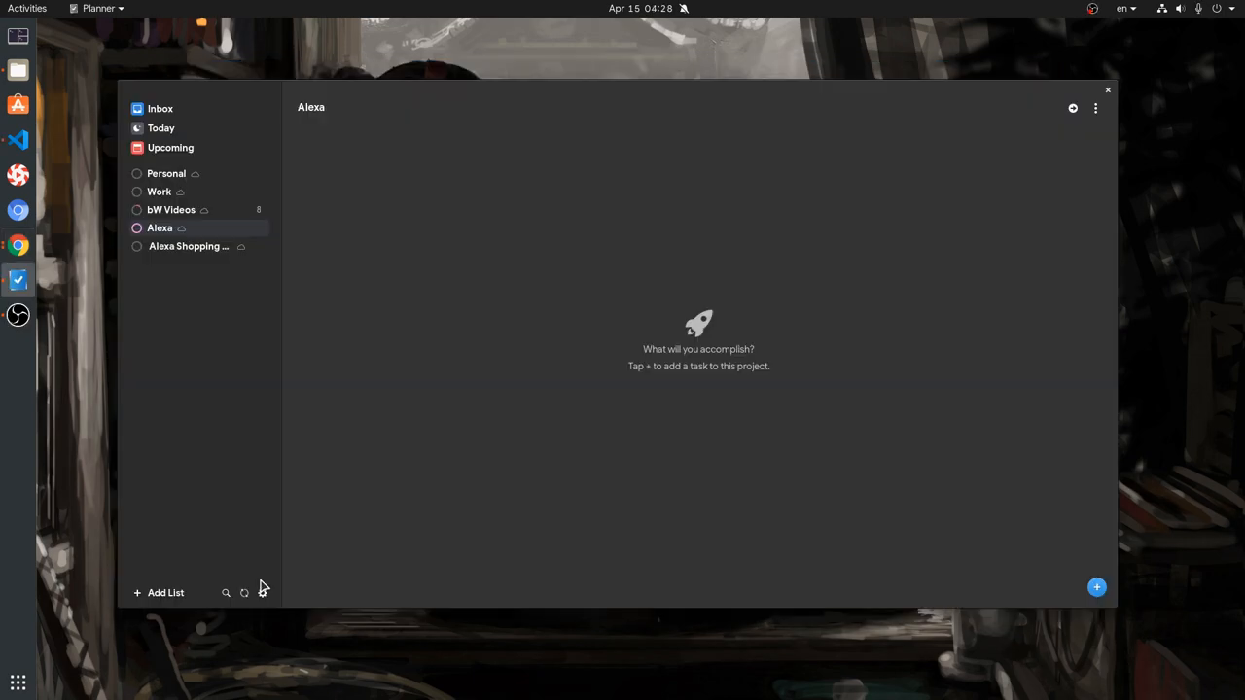
{"action": "mouse_move", "coordinate": [244, 594]}
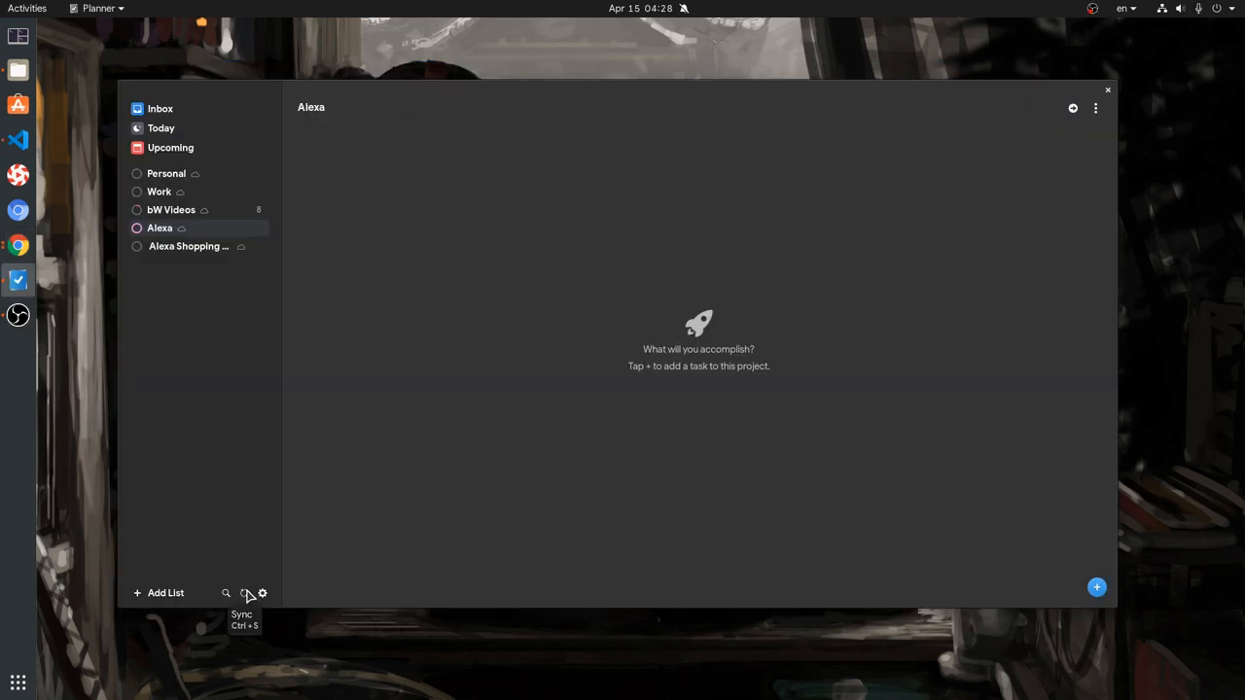